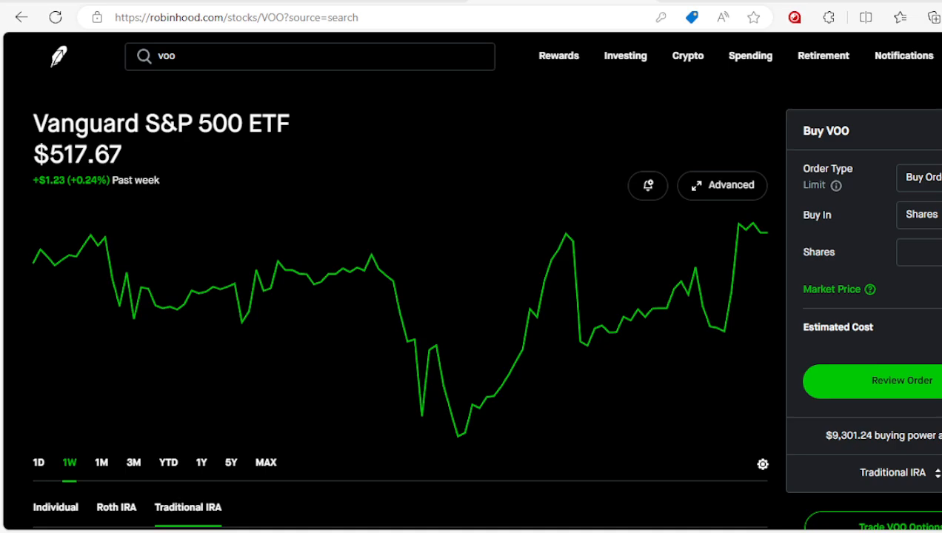
{"action": "mouse_move", "coordinate": [625, 56]}
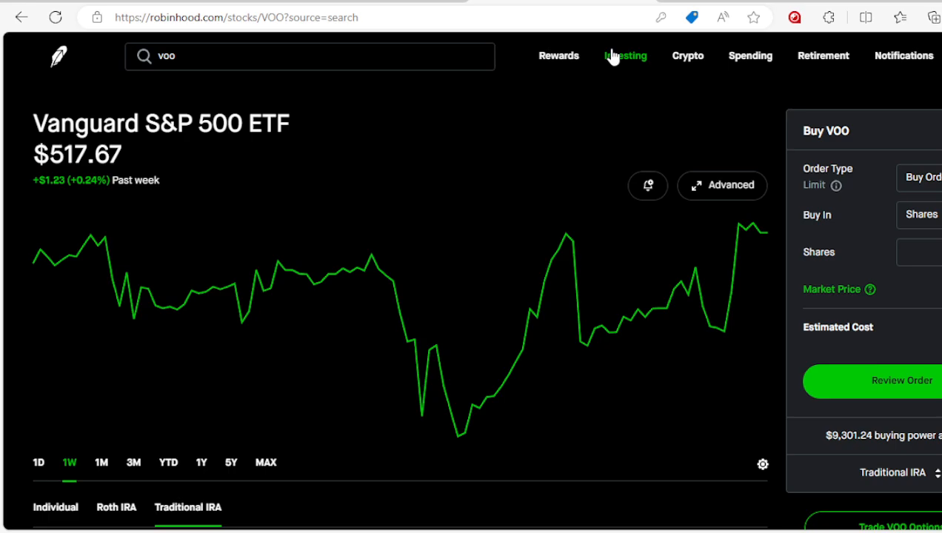
{"action": "mouse_move", "coordinate": [546, 363]}
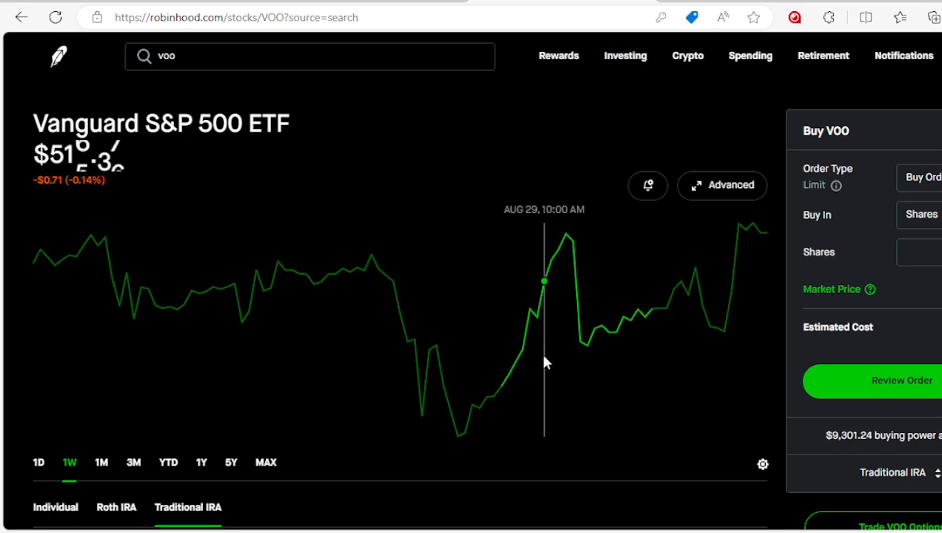
{"action": "mouse_move", "coordinate": [429, 382]}
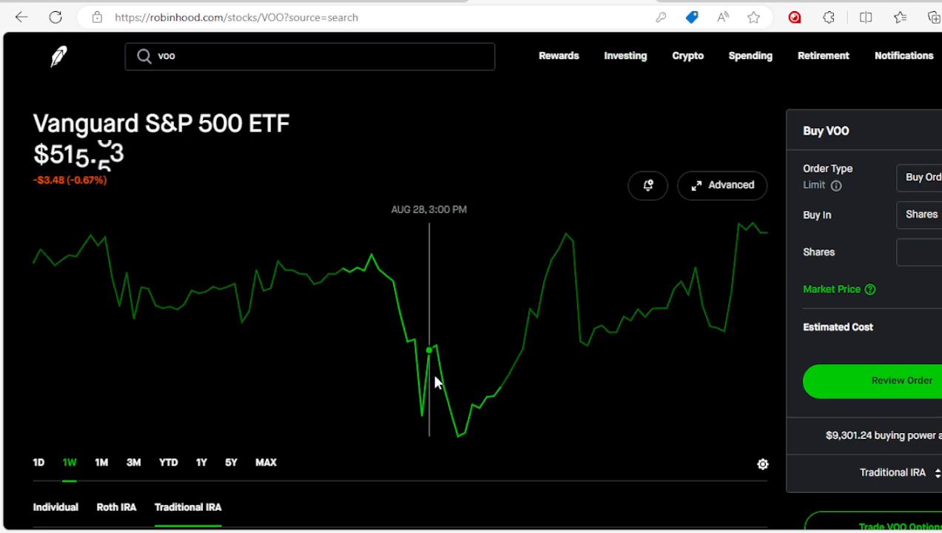
{"action": "mouse_move", "coordinate": [458, 437]}
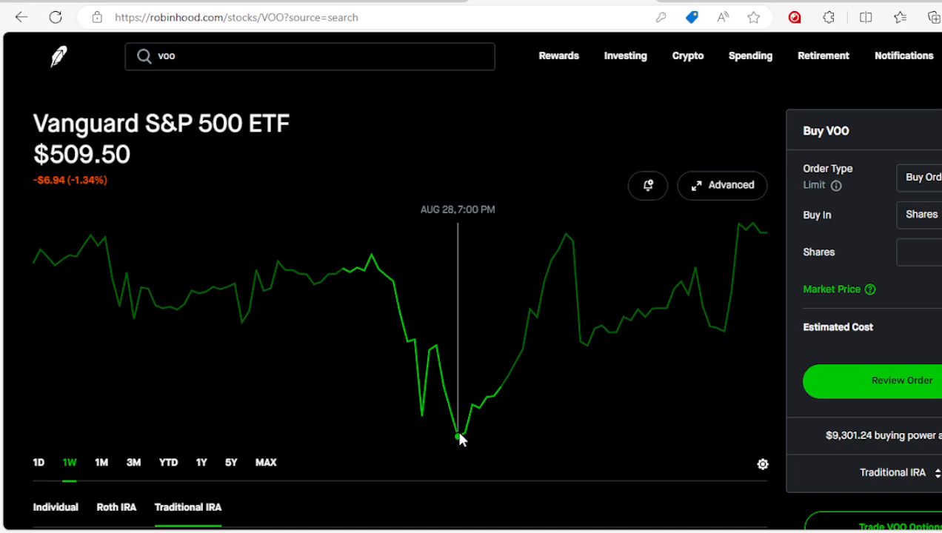
{"action": "mouse_move", "coordinate": [385, 437]}
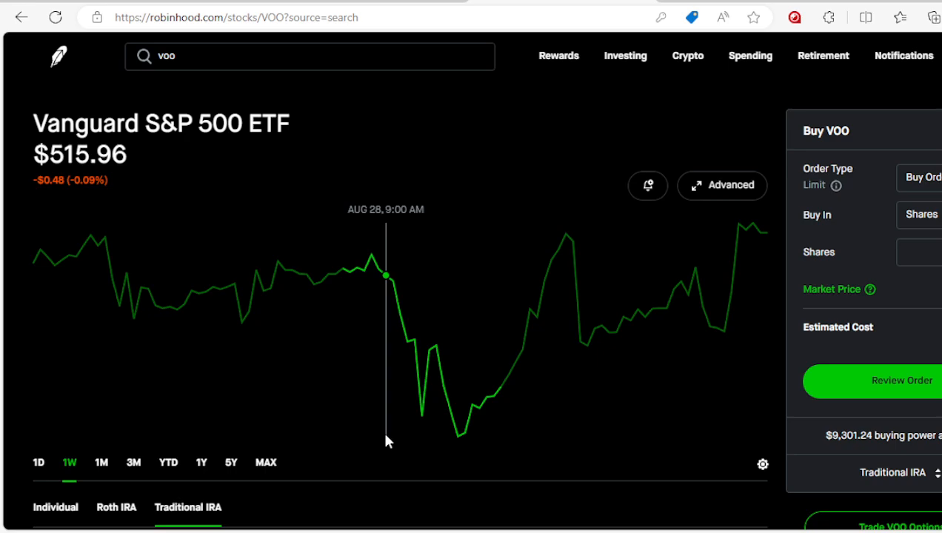
- Scroll the VOO page past About down to the Sectors chart and Top 10 Holdings table
{"action": "scroll", "scroll_direction": "down", "scroll_amount": 3}
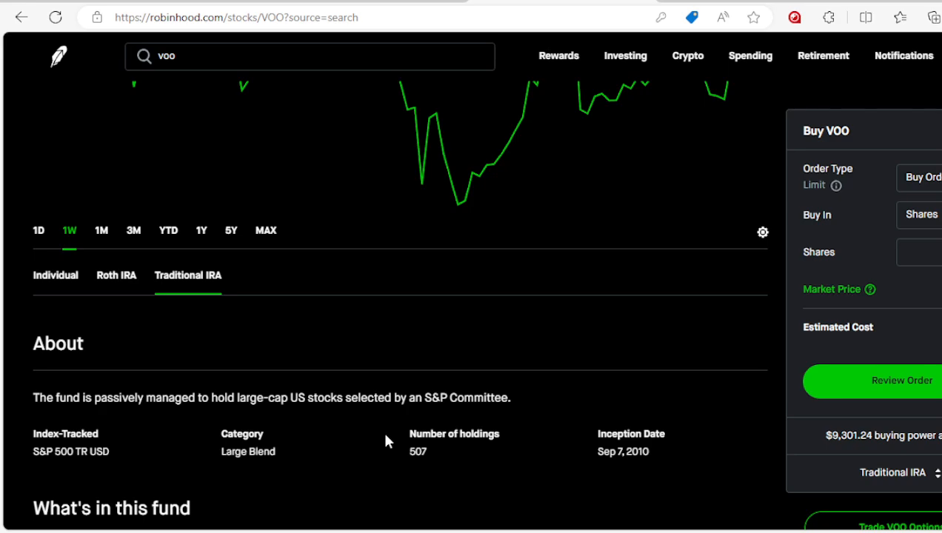
{"action": "scroll", "scroll_direction": "down", "scroll_amount": 3}
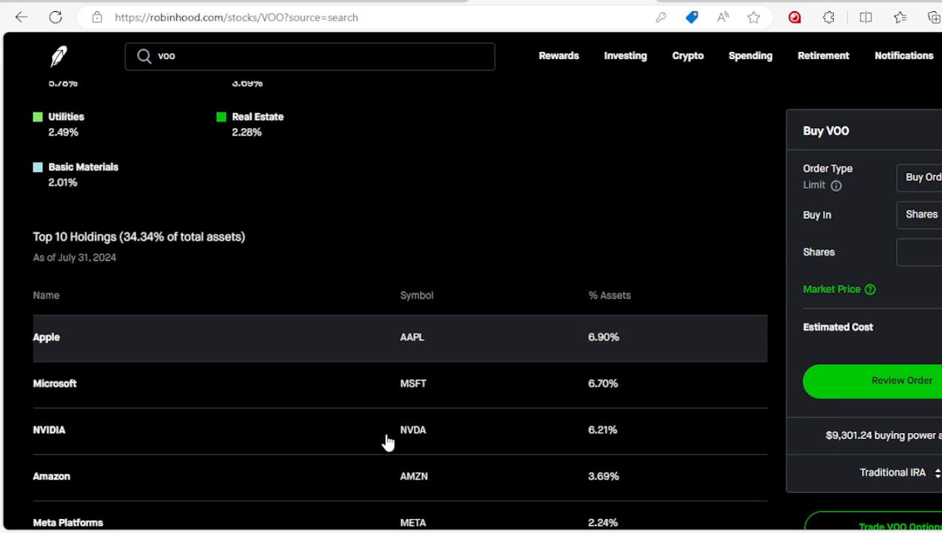
{"action": "scroll", "scroll_direction": "up", "scroll_amount": 3}
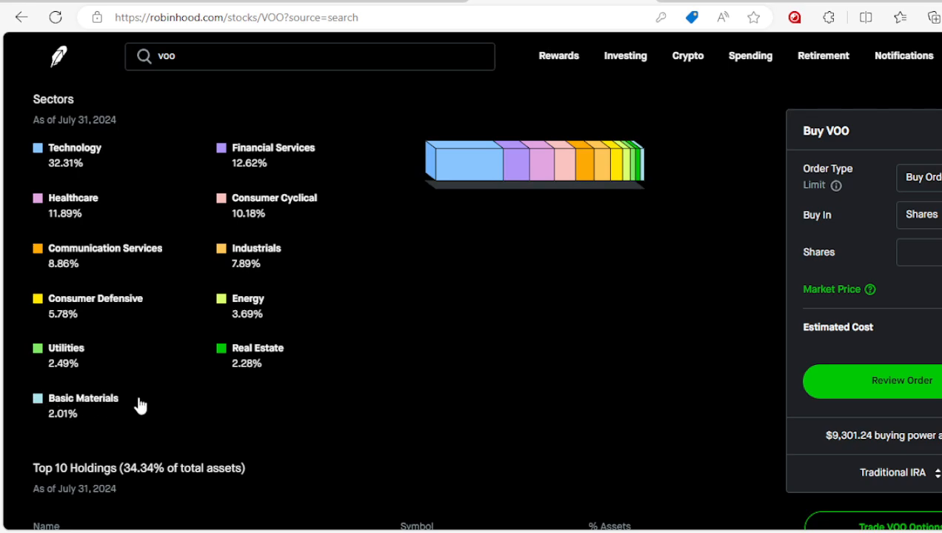
{"action": "scroll", "scroll_direction": "down", "scroll_amount": 3}
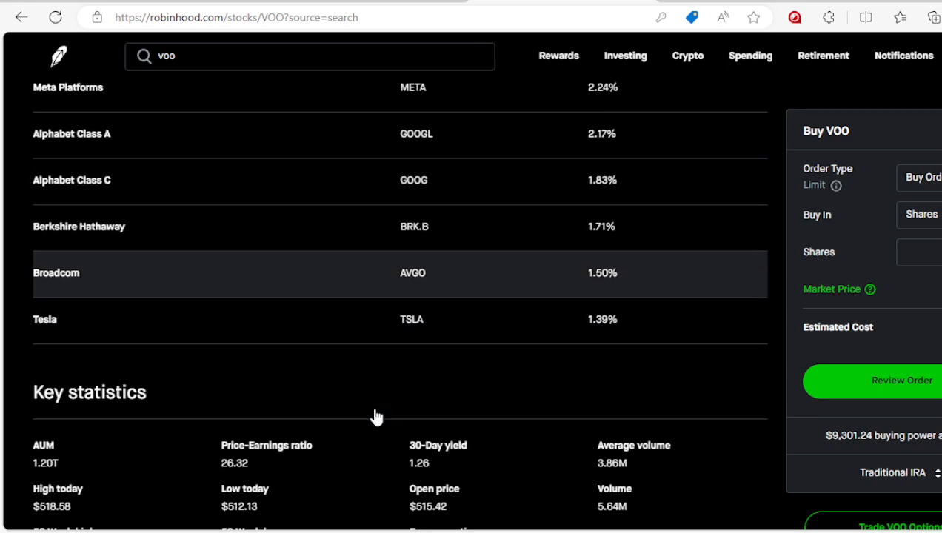
{"action": "scroll", "scroll_direction": "up", "scroll_amount": 3}
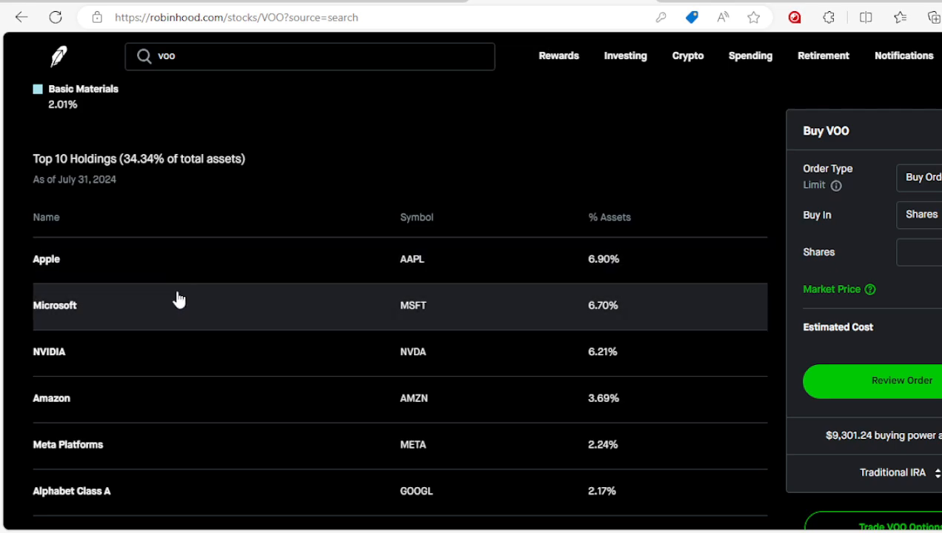
{"action": "scroll", "scroll_direction": "down", "scroll_amount": 3}
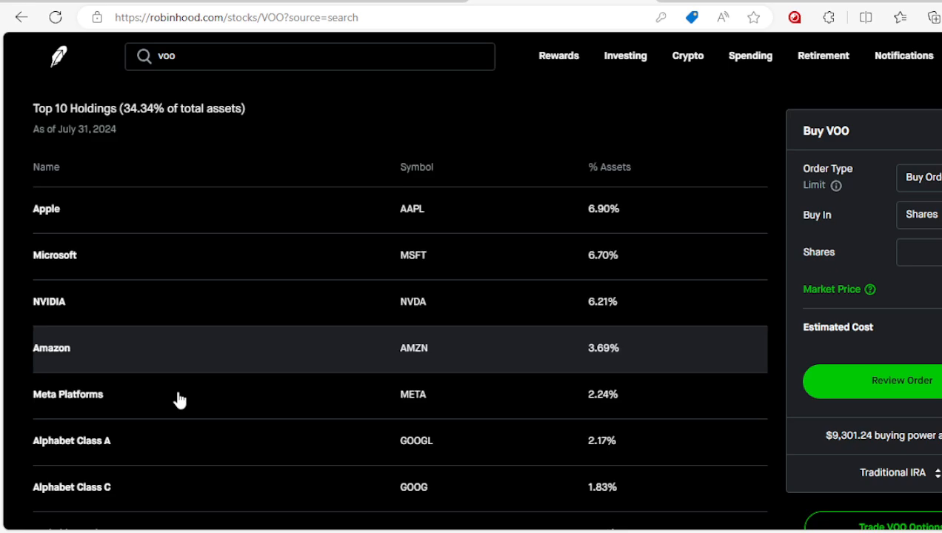
{"action": "scroll", "scroll_direction": "down", "scroll_amount": 3}
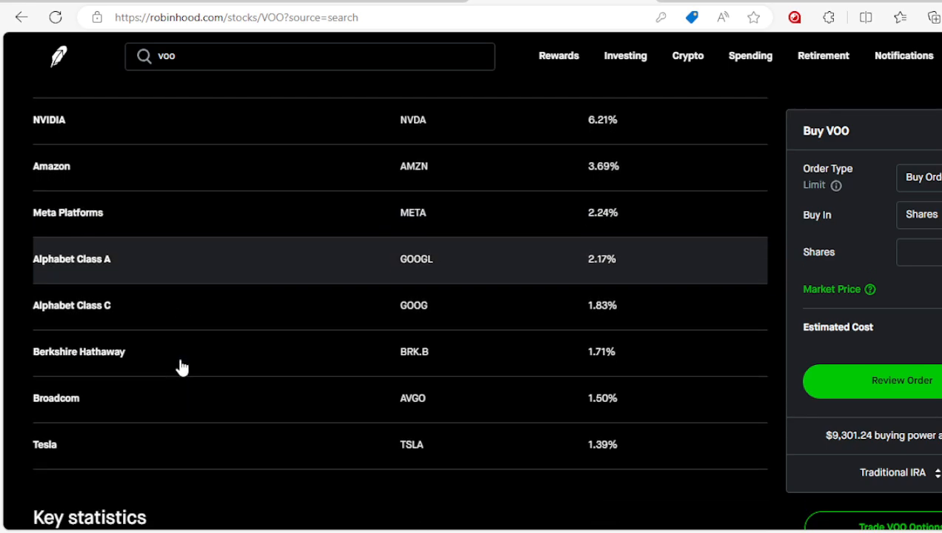
{"action": "scroll", "scroll_direction": "down", "scroll_amount": 3}
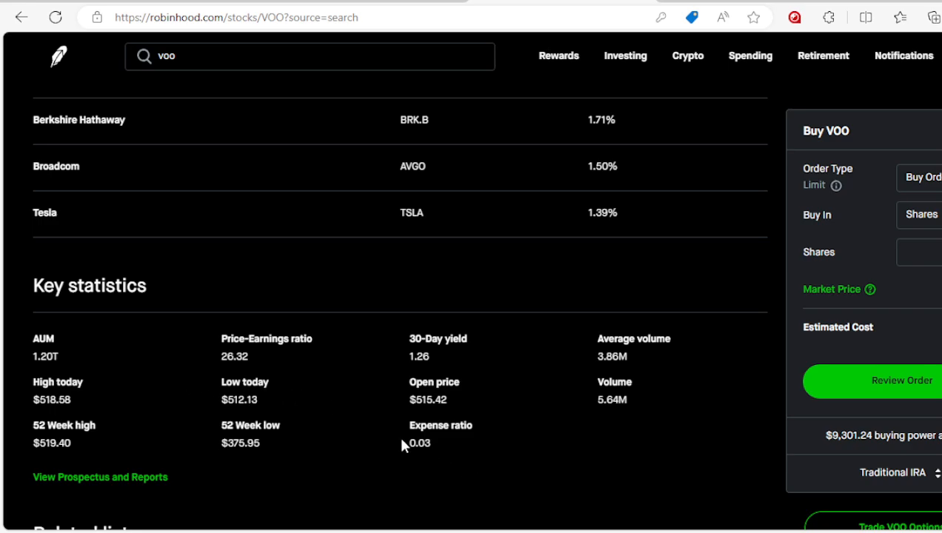
{"action": "mouse_move", "coordinate": [259, 430]}
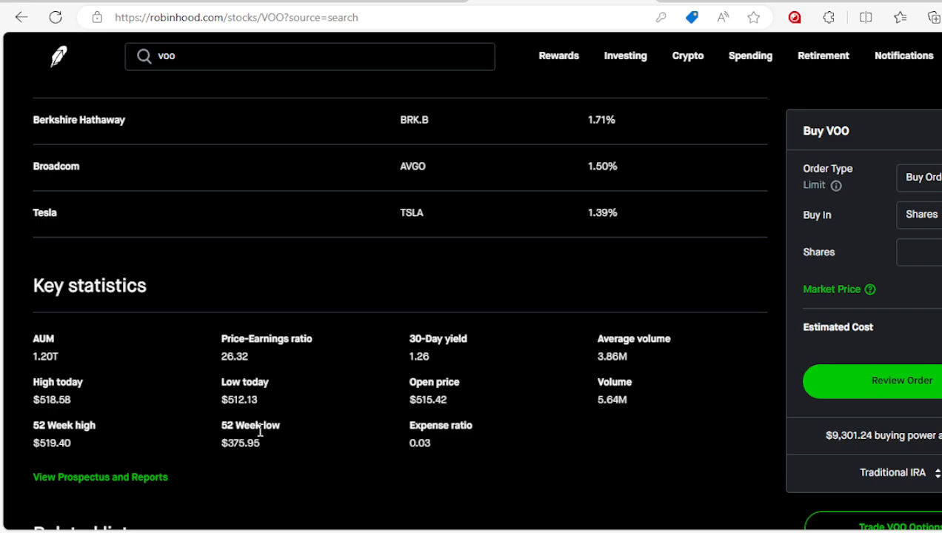
{"action": "mouse_move", "coordinate": [273, 441]}
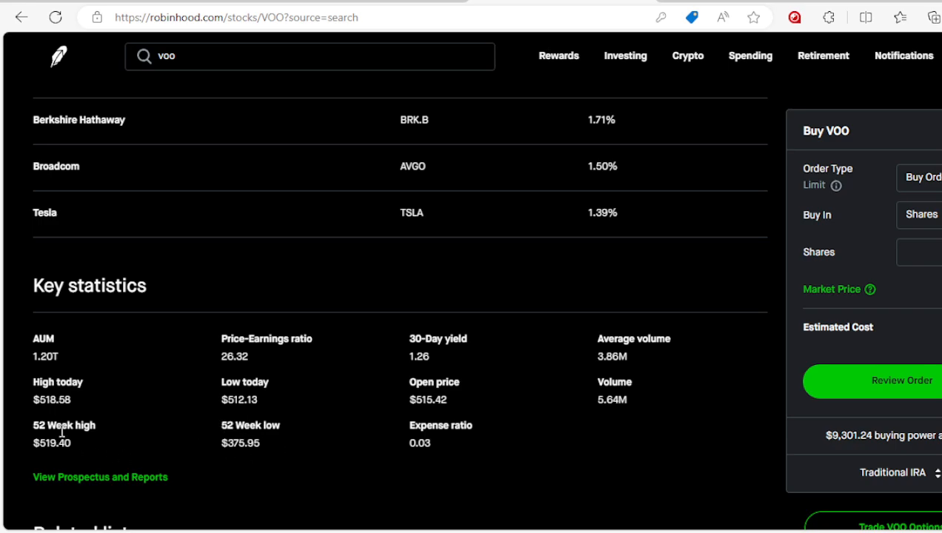
- Scroll down to VOO's Key statistics showing AUM, P/E ratio, yield and 0.03 expense ratio
{"action": "scroll", "scroll_direction": "down", "scroll_amount": 3}
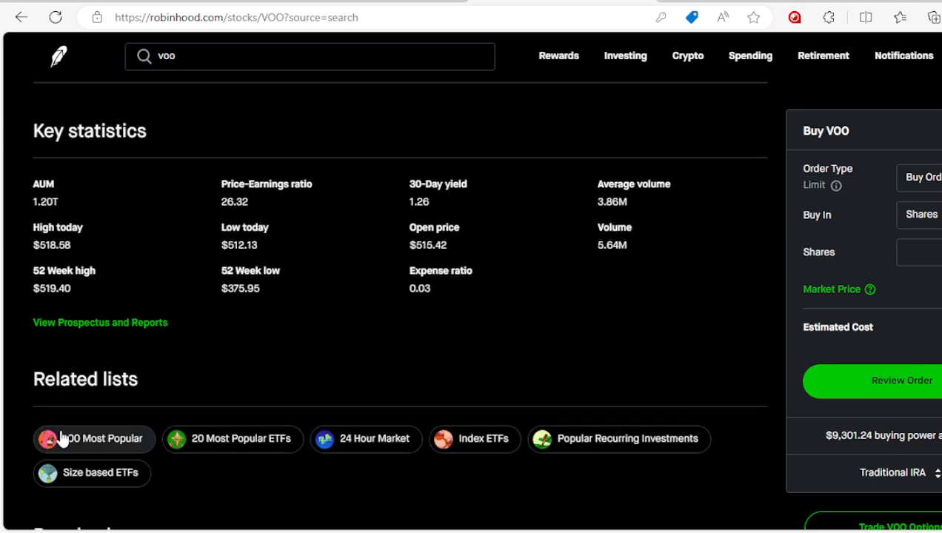
- Scroll to VOO's Average Annual Return table with Month-end 1Y–10Y price and NAV returns
{"action": "scroll", "scroll_direction": "down", "scroll_amount": 3}
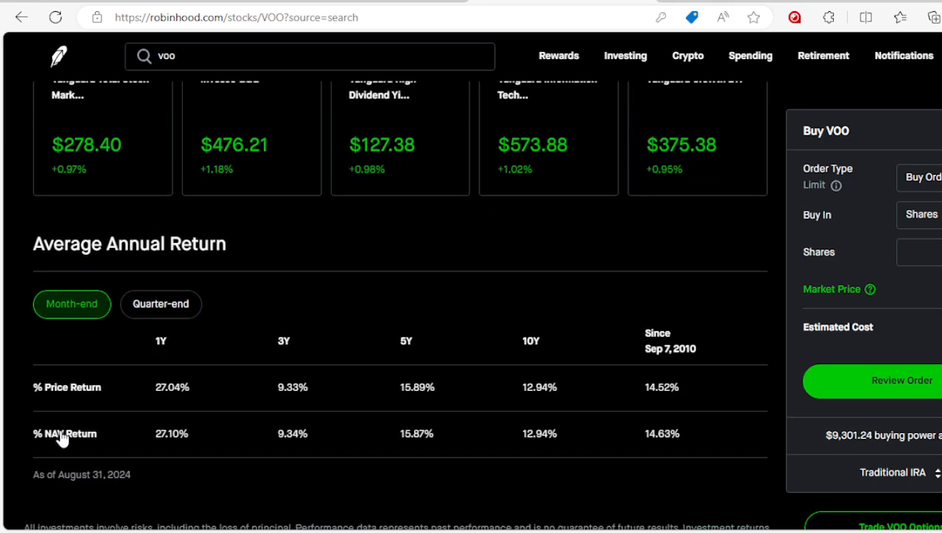
{"action": "scroll", "scroll_direction": "down", "scroll_amount": 3}
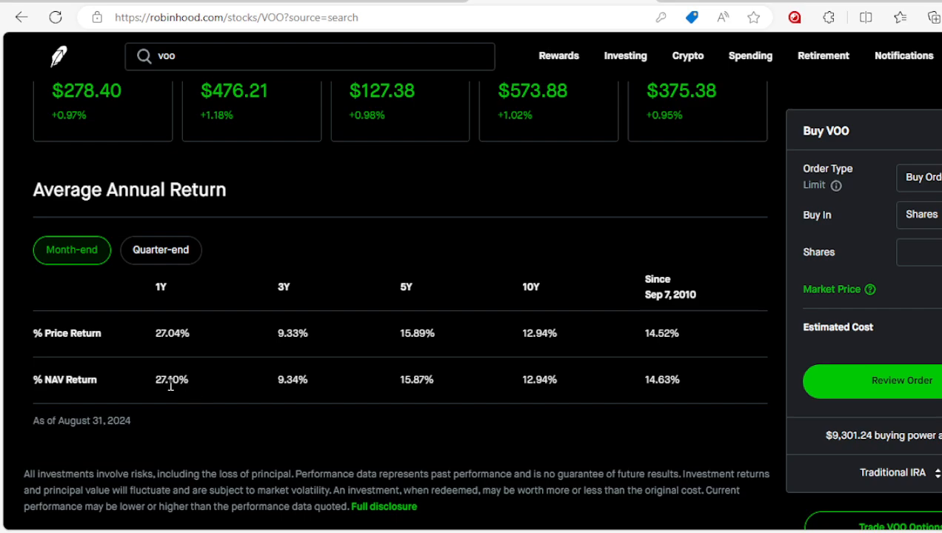
{"action": "mouse_move", "coordinate": [183, 397]}
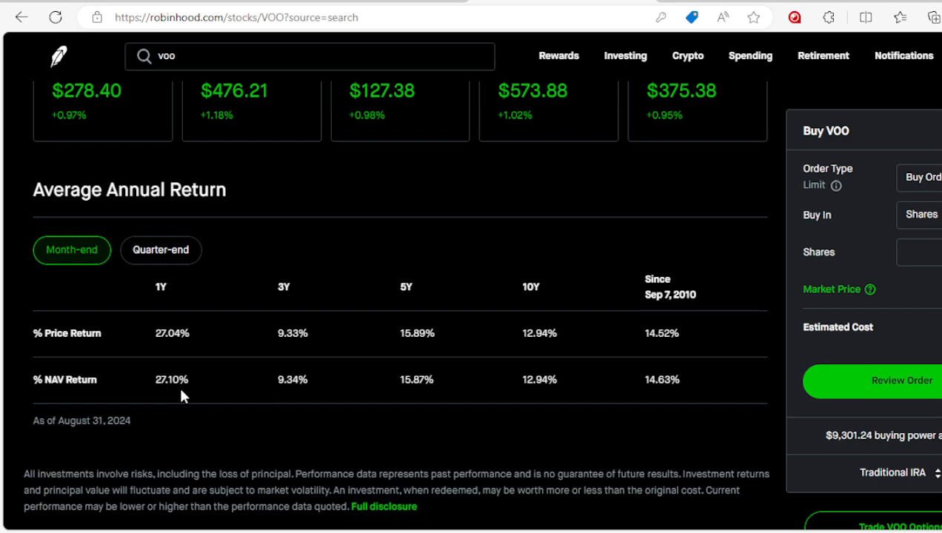
{"action": "mouse_move", "coordinate": [293, 392]}
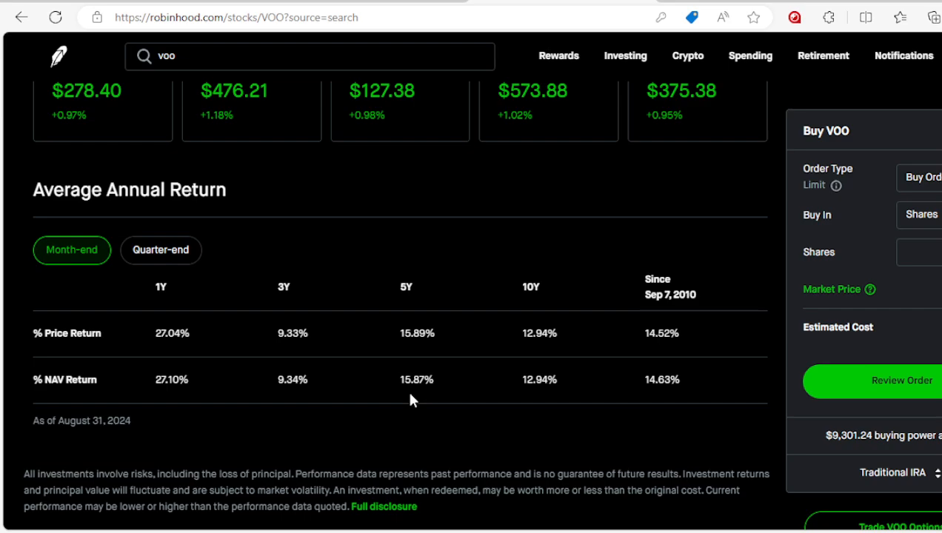
{"action": "mouse_move", "coordinate": [626, 409]}
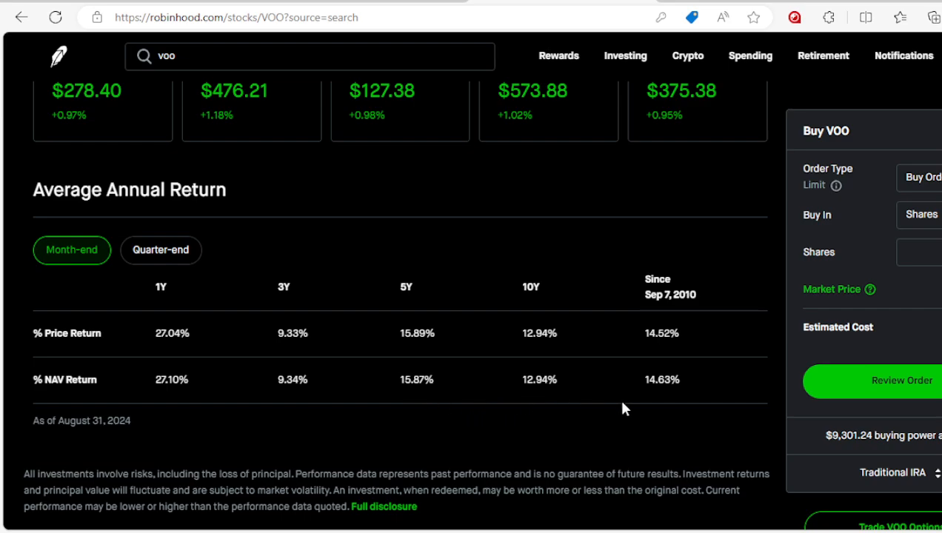
{"action": "mouse_move", "coordinate": [661, 372]}
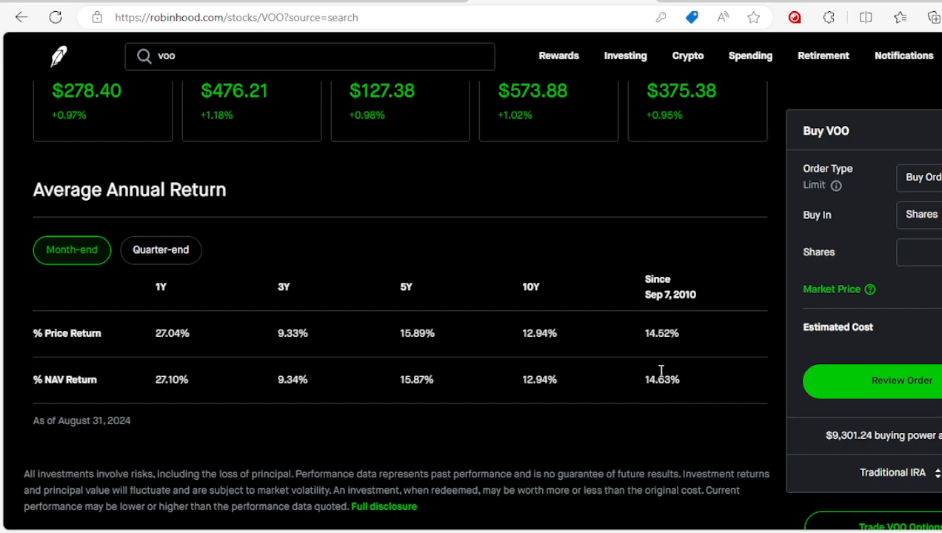
{"action": "mouse_move", "coordinate": [666, 353]}
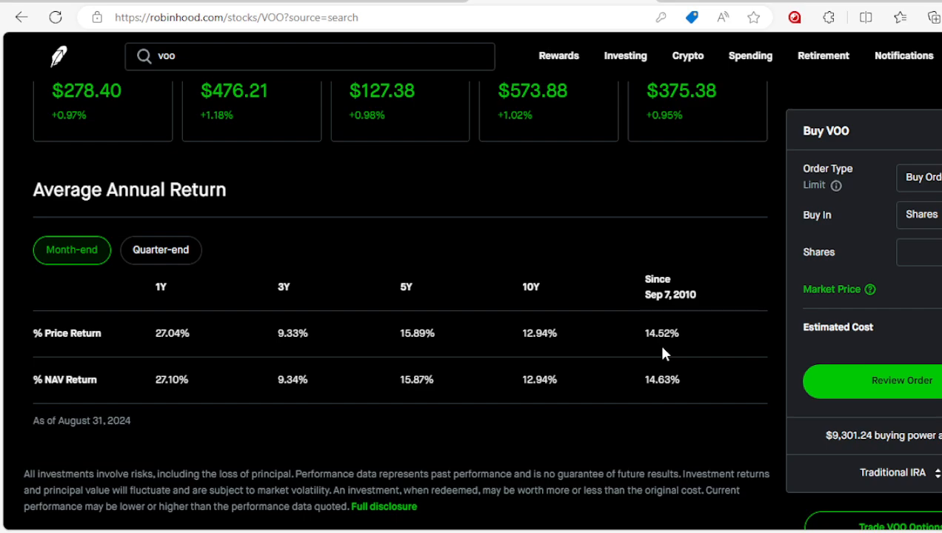
{"action": "scroll", "scroll_direction": "up", "scroll_amount": 3}
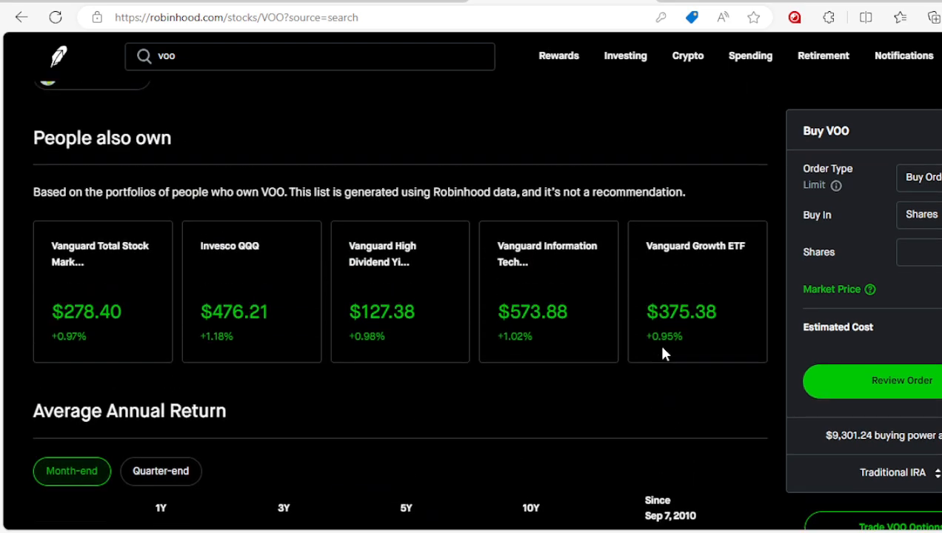
{"action": "scroll", "scroll_direction": "down", "scroll_amount": 3}
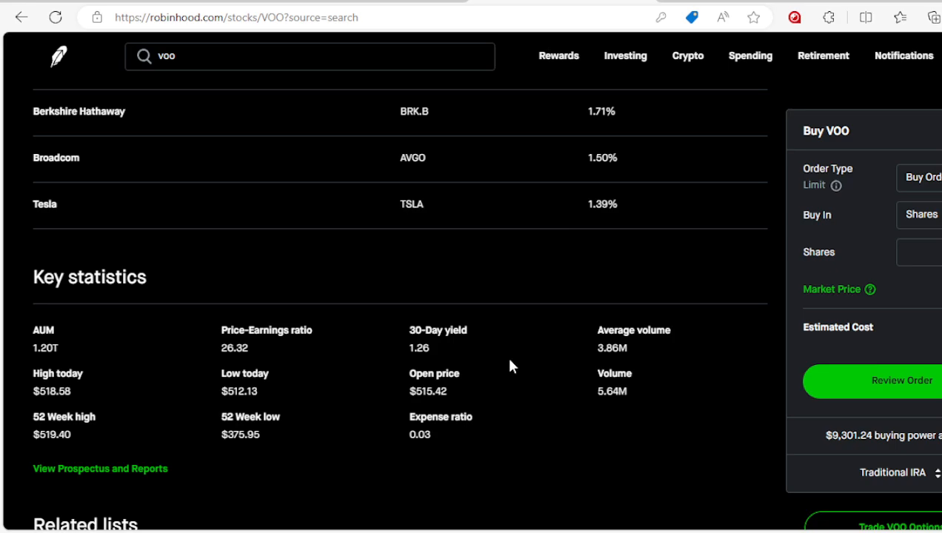
{"action": "scroll", "scroll_direction": "up", "scroll_amount": 3}
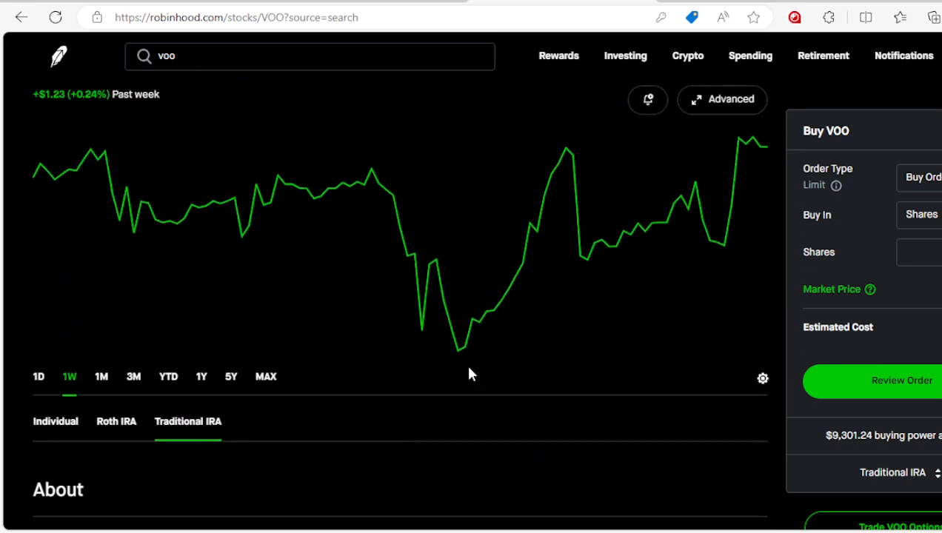
{"action": "scroll", "scroll_direction": "down", "scroll_amount": 3}
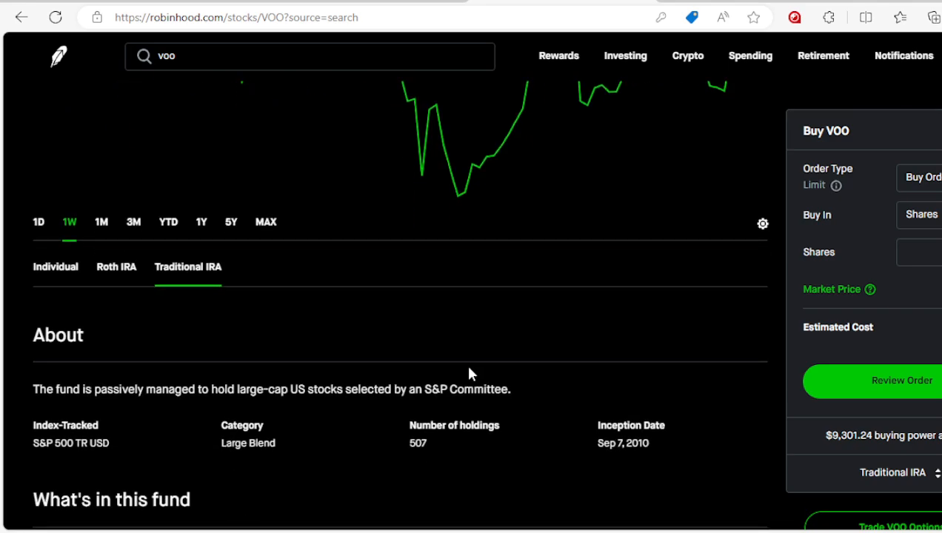
{"action": "scroll", "scroll_direction": "down", "scroll_amount": 3}
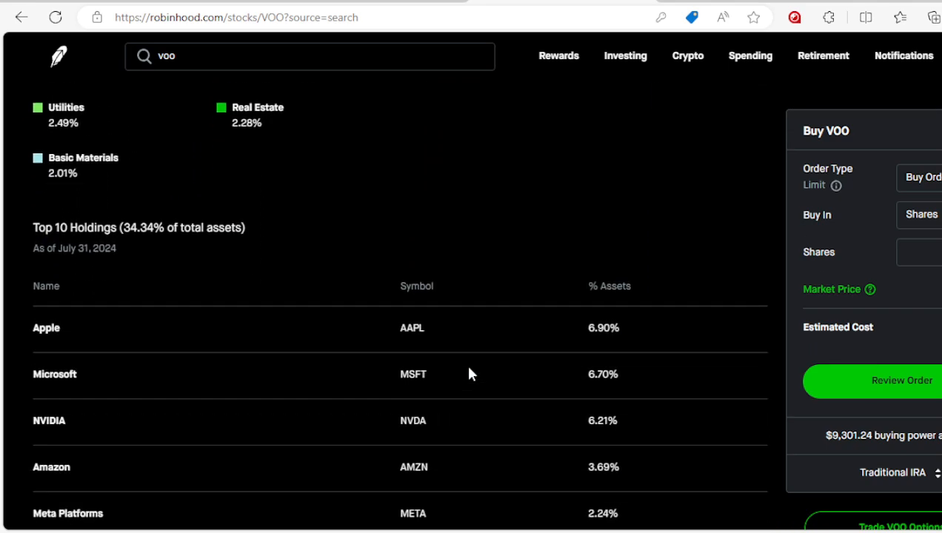
{"action": "scroll", "scroll_direction": "down", "scroll_amount": 3}
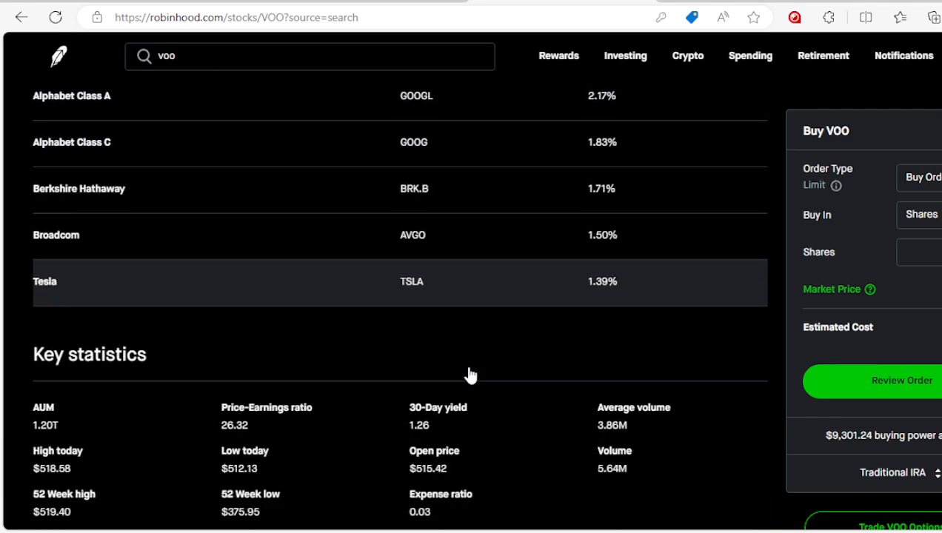
{"action": "mouse_move", "coordinate": [394, 362]}
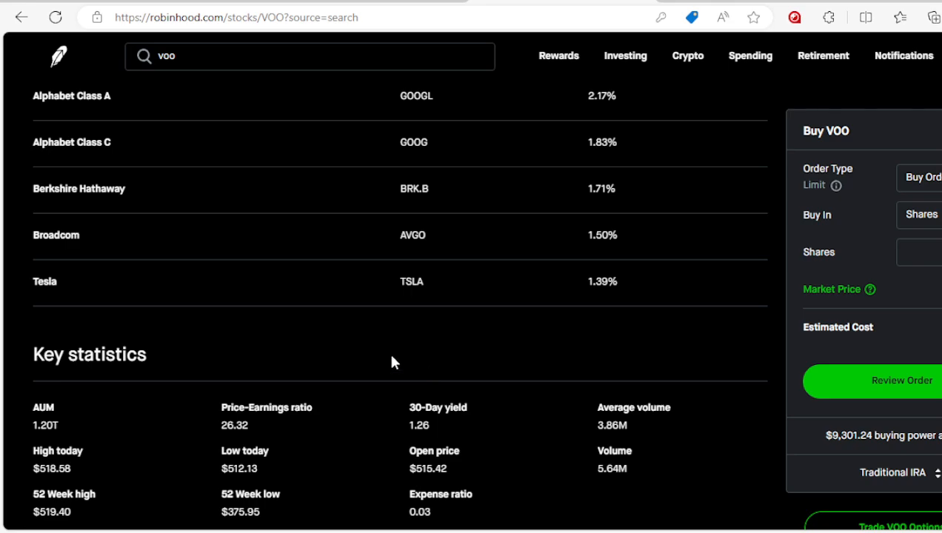
{"action": "scroll", "scroll_direction": "down", "scroll_amount": 3}
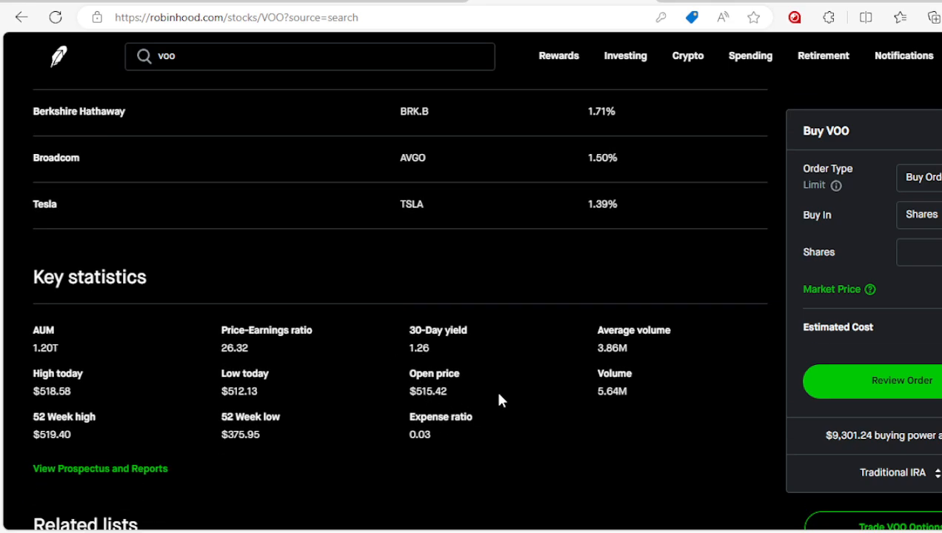
{"action": "mouse_move", "coordinate": [453, 354]}
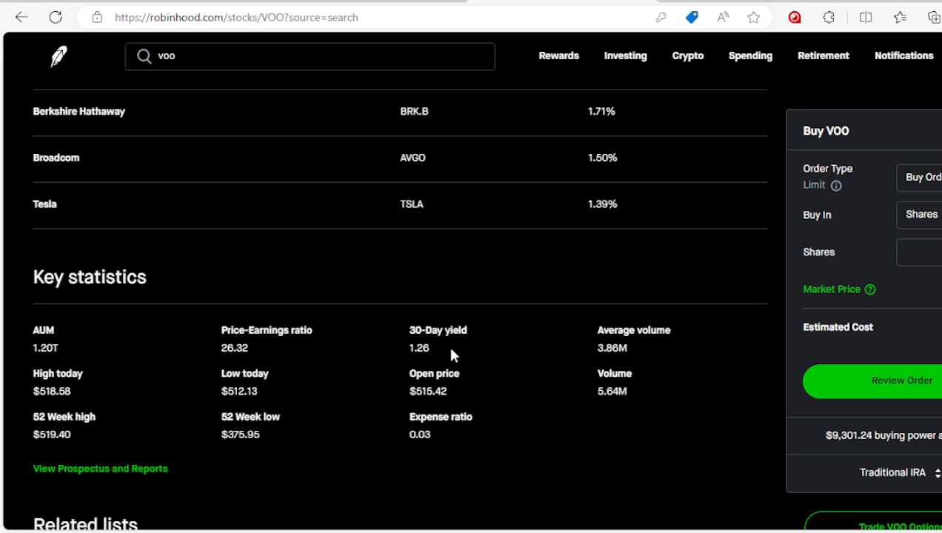
{"action": "scroll", "scroll_direction": "up", "scroll_amount": 3}
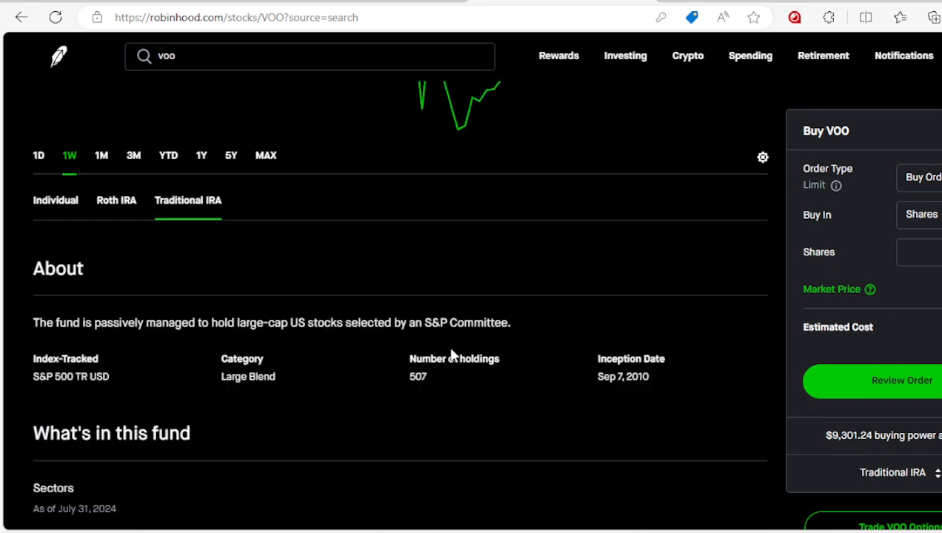
{"action": "scroll", "scroll_direction": "up", "scroll_amount": 3}
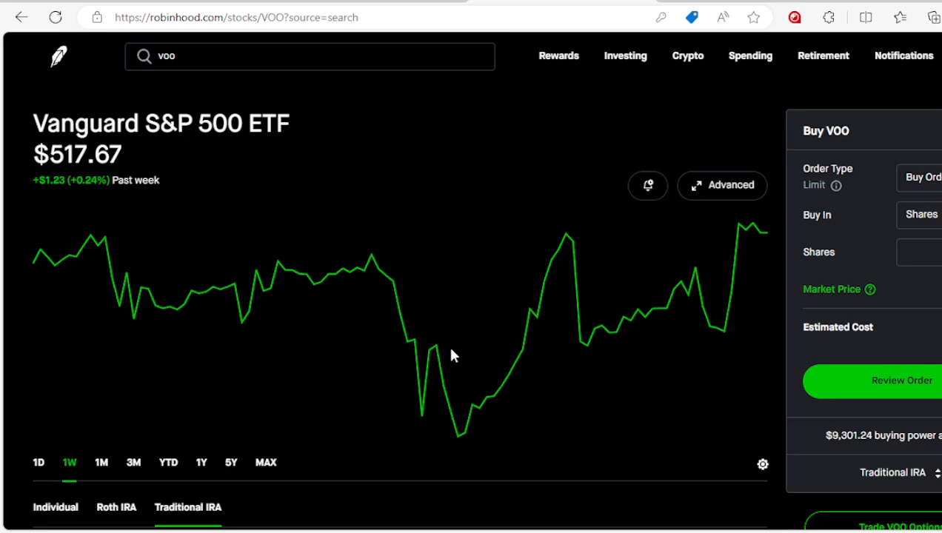
{"action": "mouse_move", "coordinate": [454, 355]}
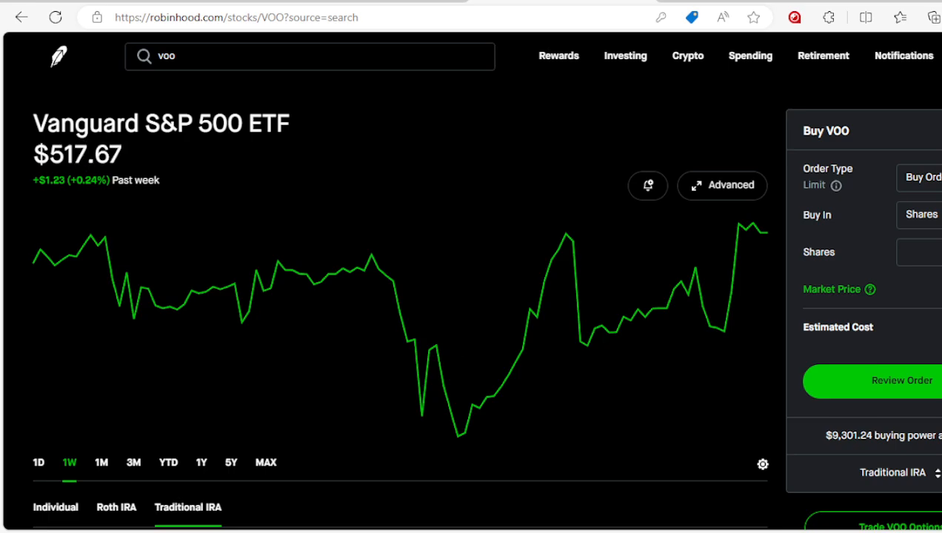
{"action": "left_click", "coordinate": [21, 18]}
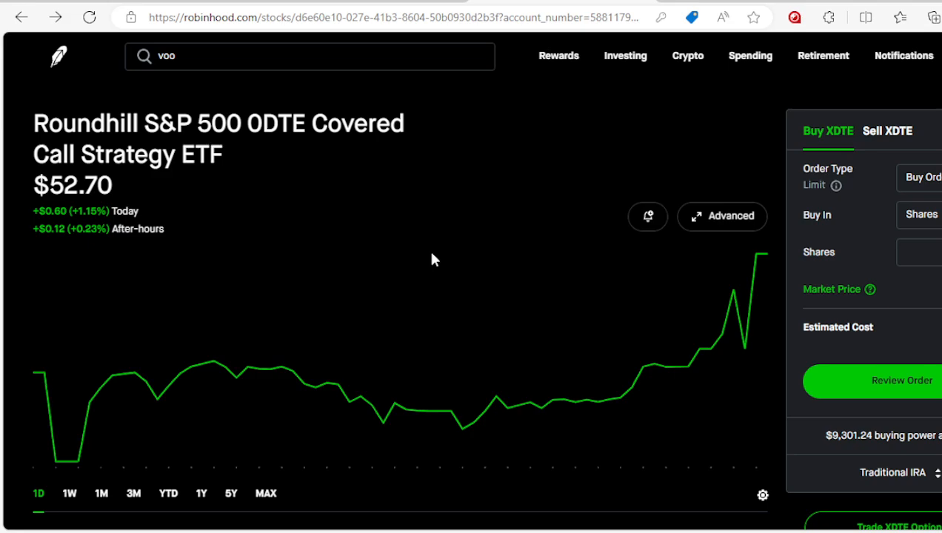
- Scroll the XDTE page down to the $14,333.19 market value, 271.977041 shares and recurring buy cards
{"action": "scroll", "scroll_direction": "down", "scroll_amount": 3}
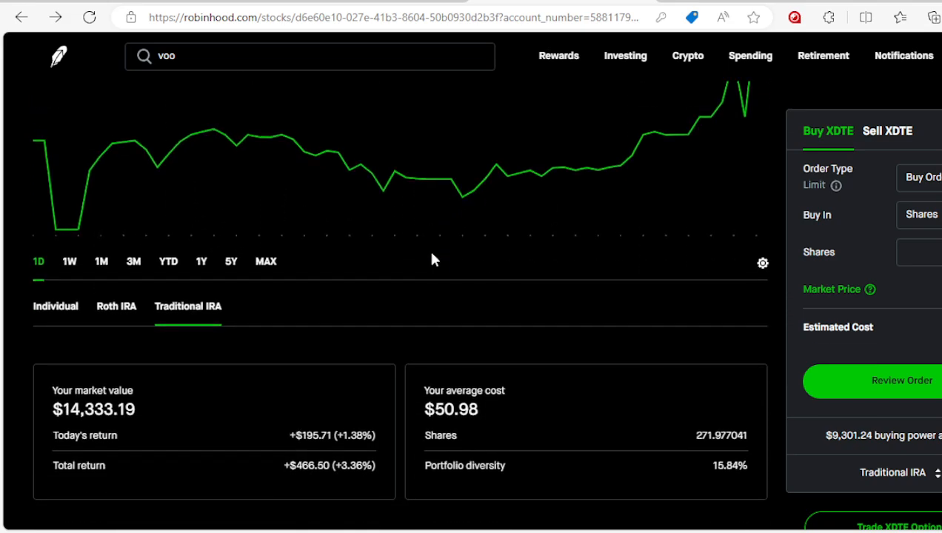
{"action": "scroll", "scroll_direction": "down", "scroll_amount": 3}
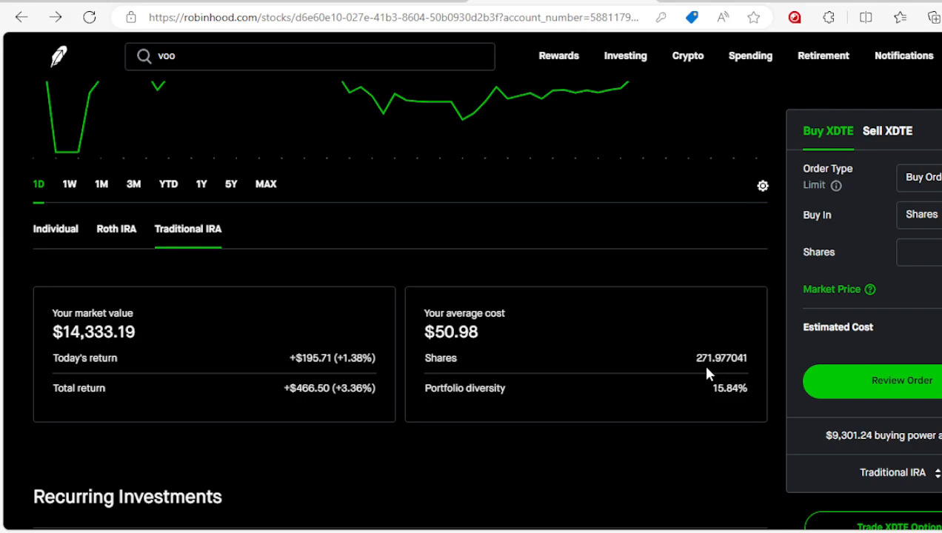
{"action": "mouse_move", "coordinate": [145, 338]}
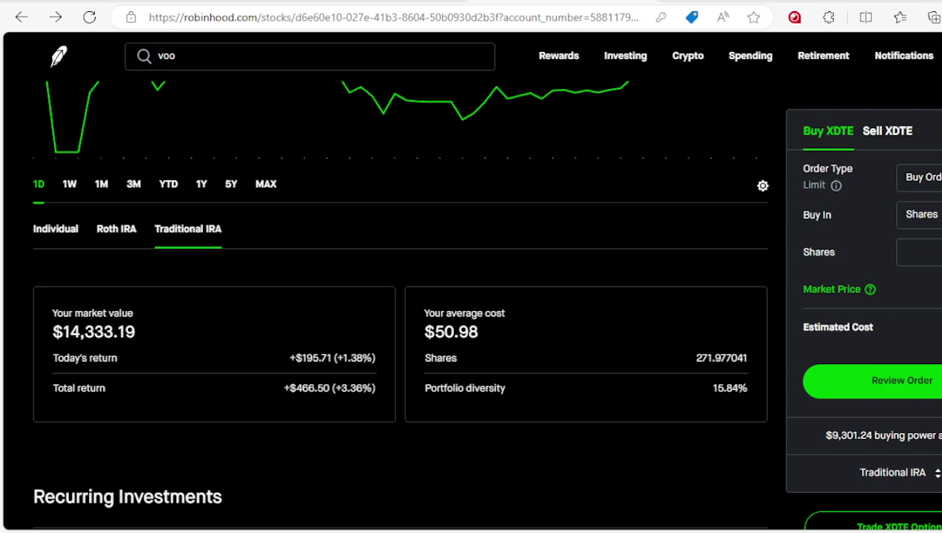
{"action": "mouse_move", "coordinate": [326, 368]}
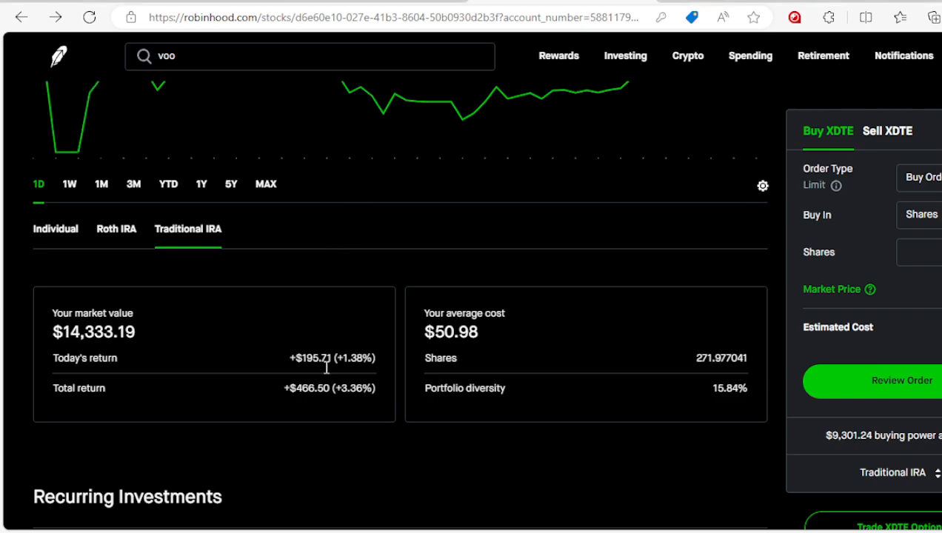
{"action": "mouse_move", "coordinate": [536, 415]}
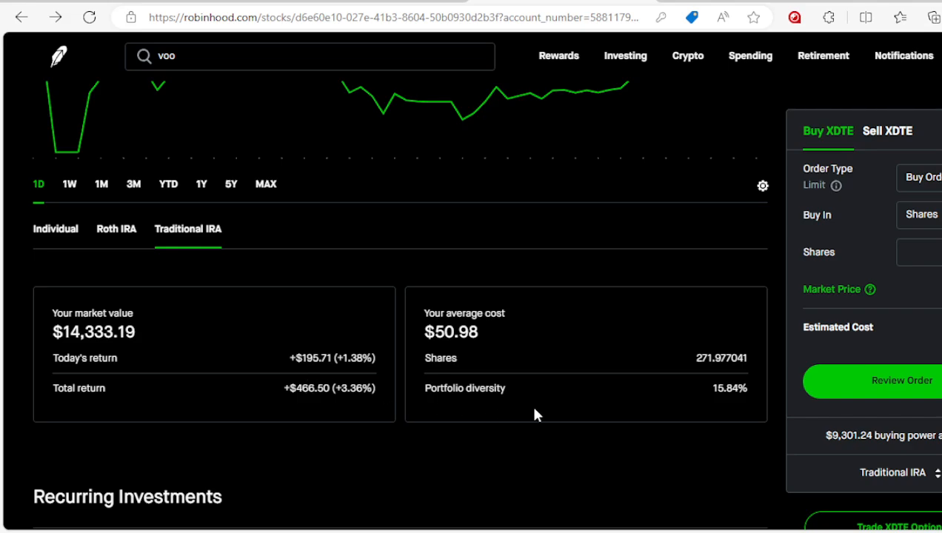
{"action": "scroll", "scroll_direction": "down", "scroll_amount": 3}
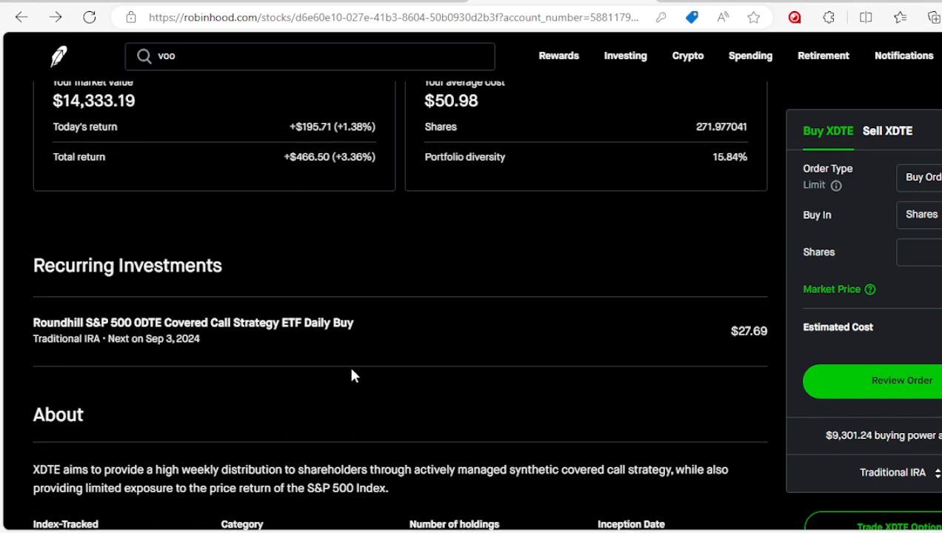
{"action": "scroll", "scroll_direction": "down", "scroll_amount": 3}
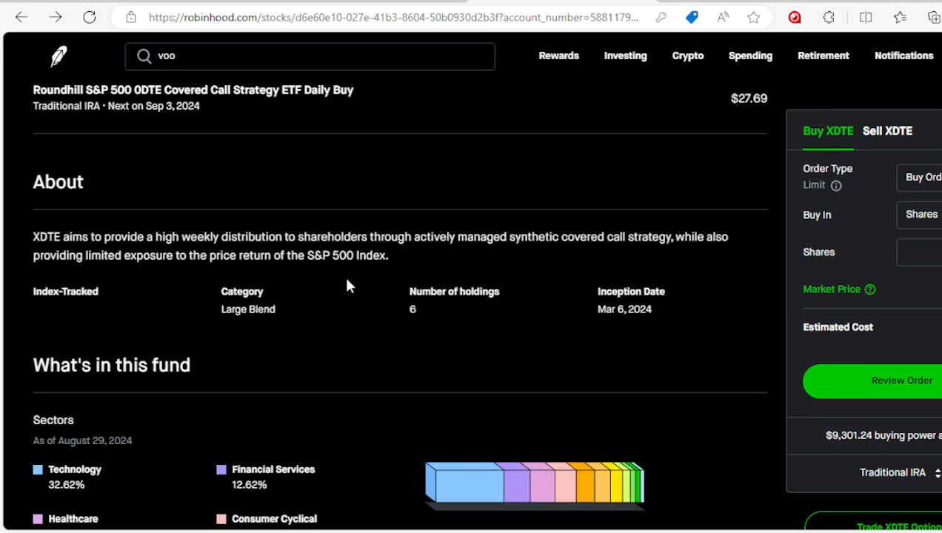
{"action": "scroll", "scroll_direction": "down", "scroll_amount": 3}
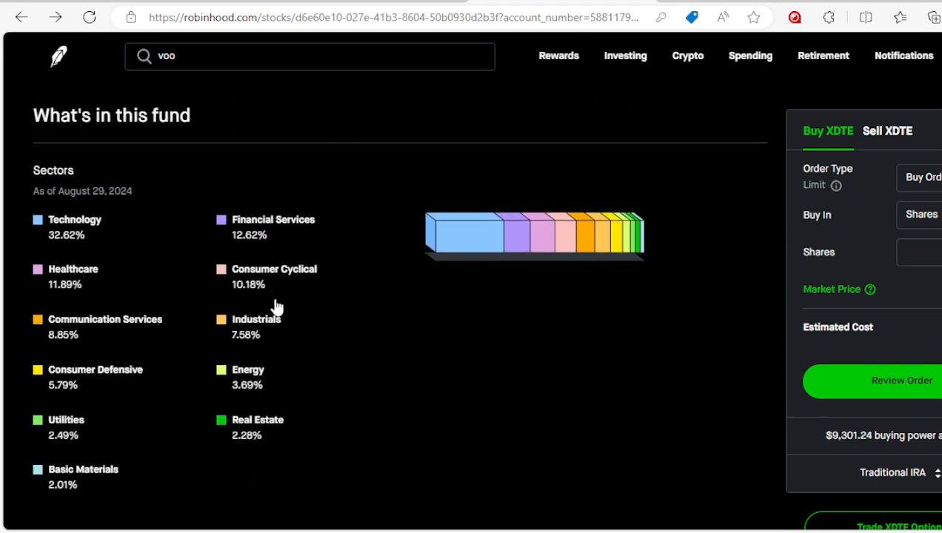
{"action": "scroll", "scroll_direction": "down", "scroll_amount": 3}
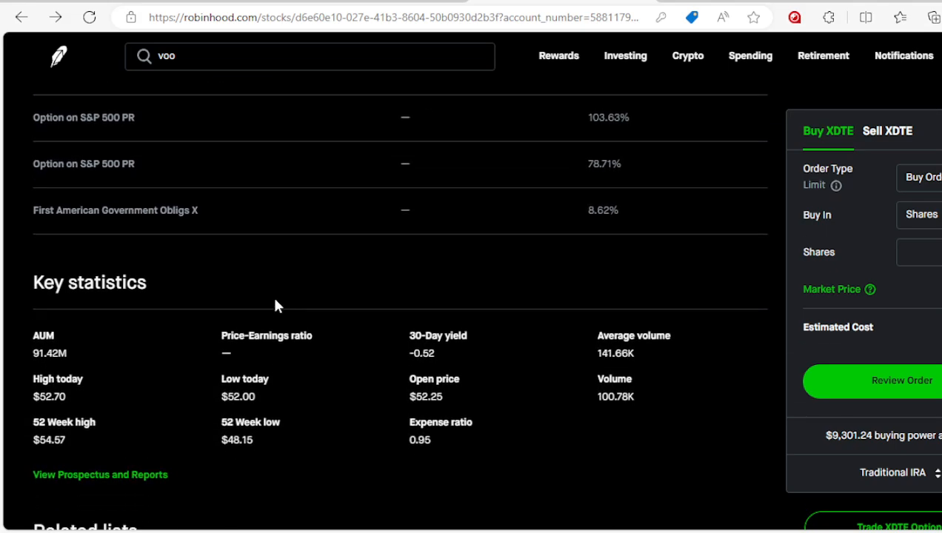
{"action": "scroll", "scroll_direction": "down", "scroll_amount": 3}
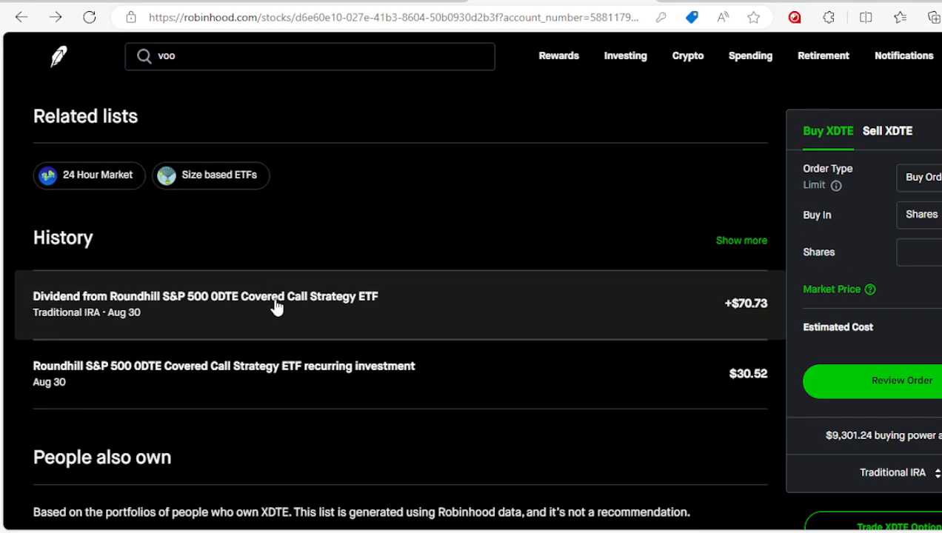
{"action": "scroll", "scroll_direction": "down", "scroll_amount": 3}
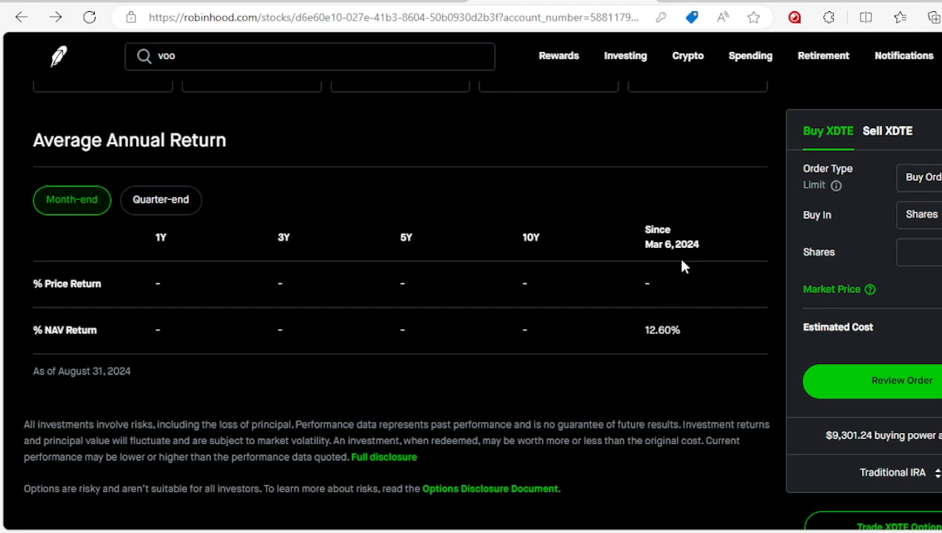
{"action": "mouse_move", "coordinate": [659, 335]}
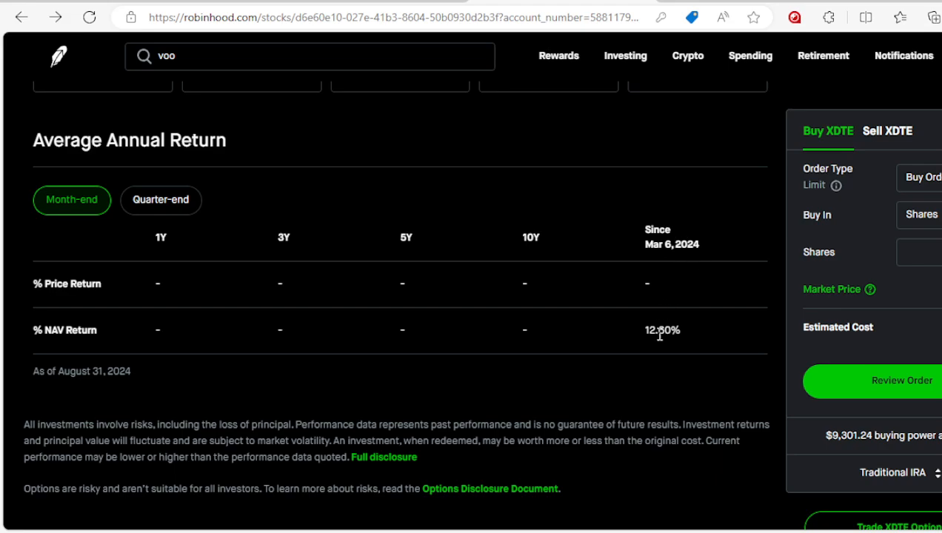
{"action": "scroll", "scroll_direction": "up", "scroll_amount": 3}
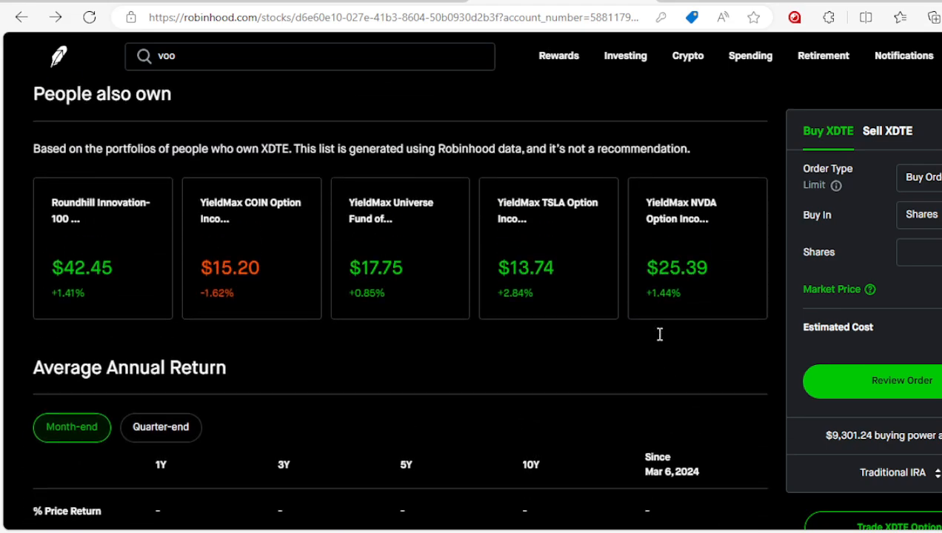
{"action": "scroll", "scroll_direction": "down", "scroll_amount": 3}
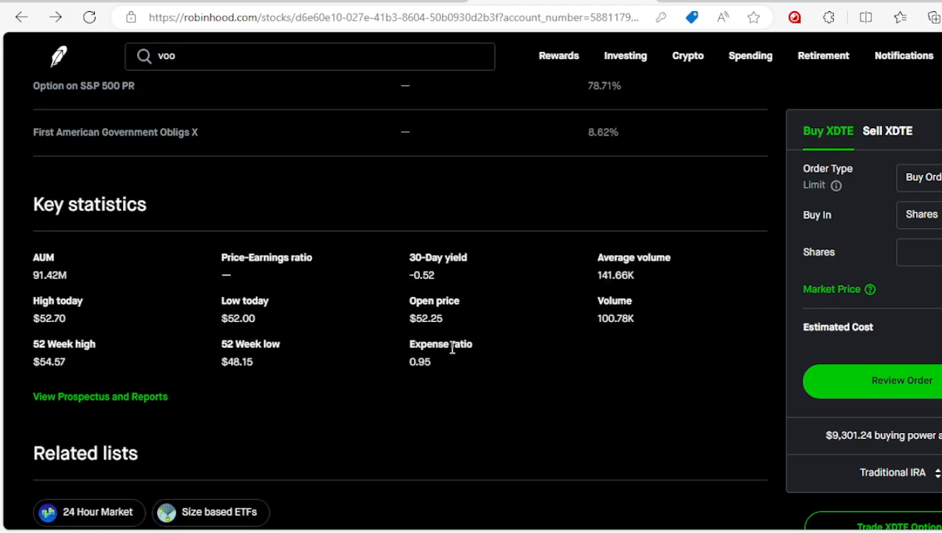
{"action": "mouse_move", "coordinate": [257, 368]}
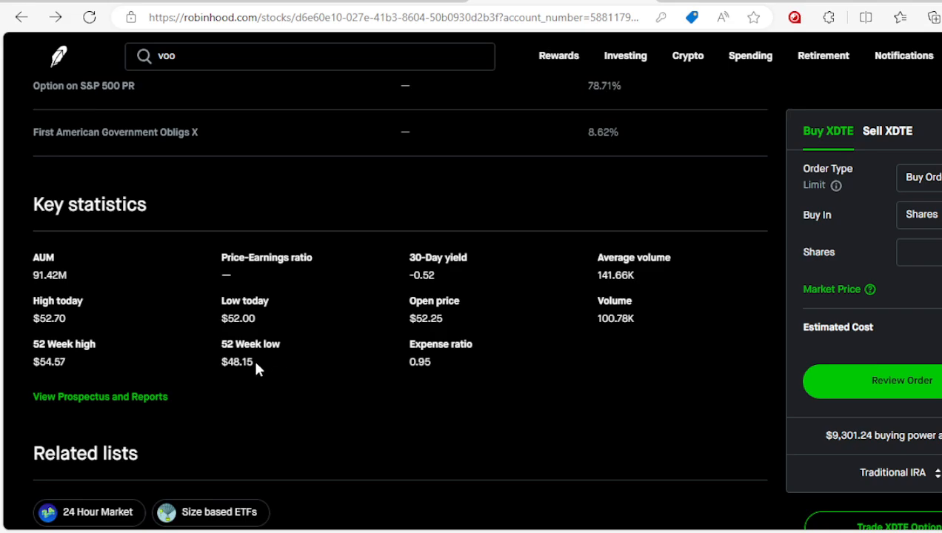
{"action": "mouse_move", "coordinate": [178, 372]}
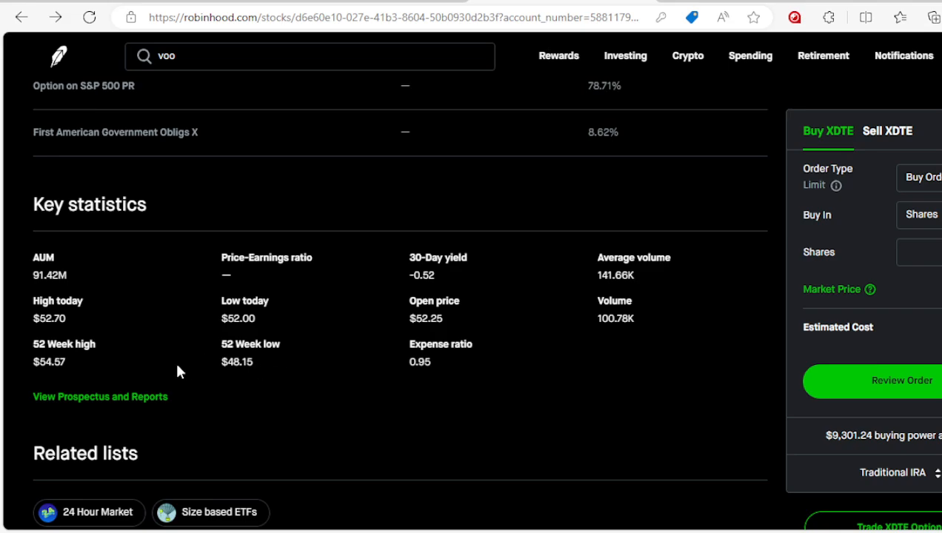
{"action": "mouse_move", "coordinate": [45, 342]}
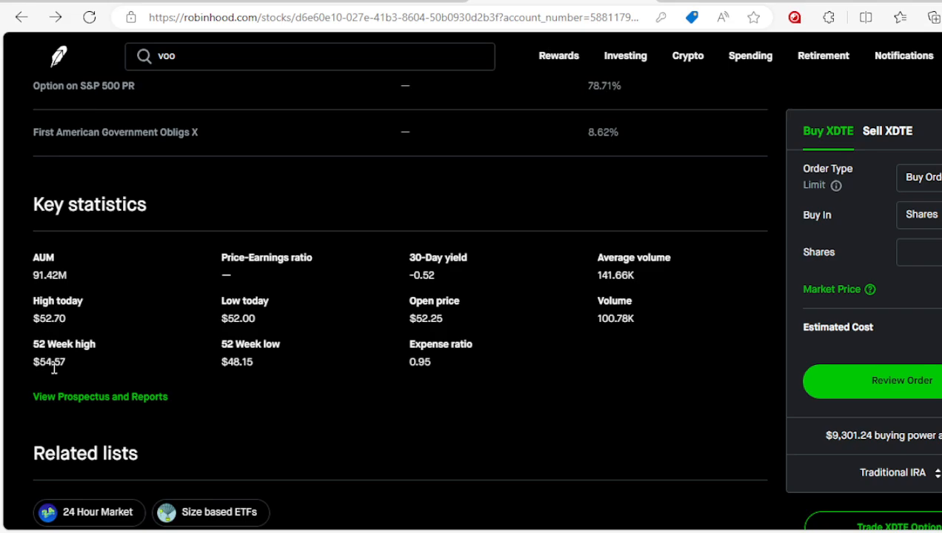
{"action": "mouse_move", "coordinate": [397, 303]}
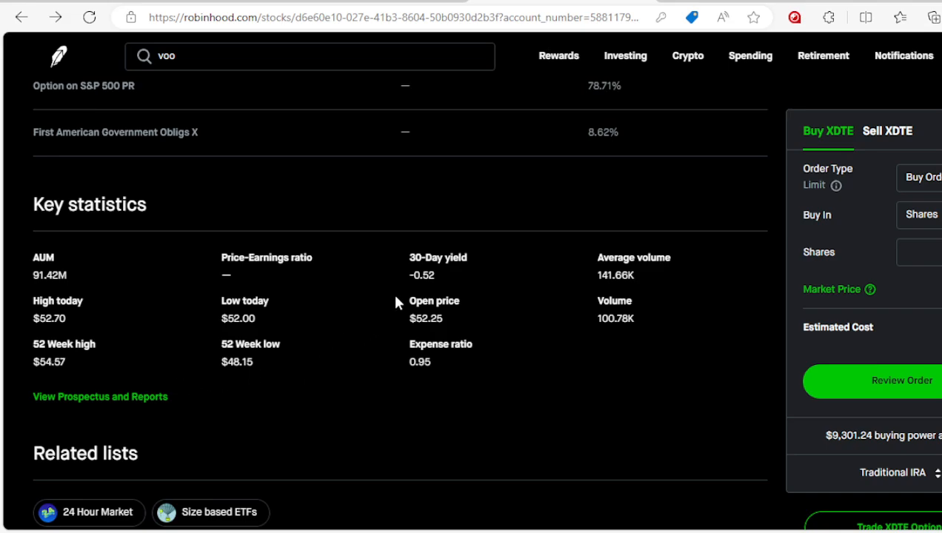
{"action": "mouse_move", "coordinate": [447, 290]}
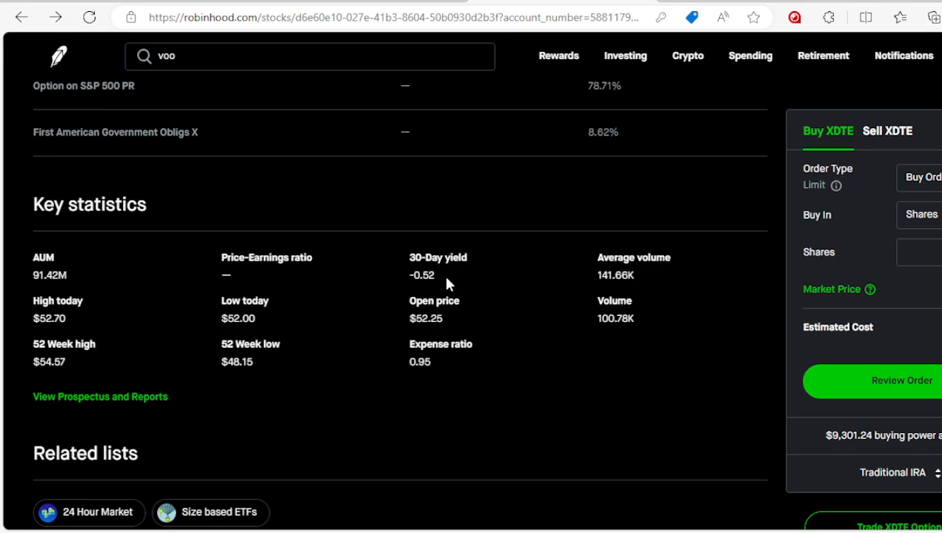
{"action": "scroll", "scroll_direction": "down", "scroll_amount": 3}
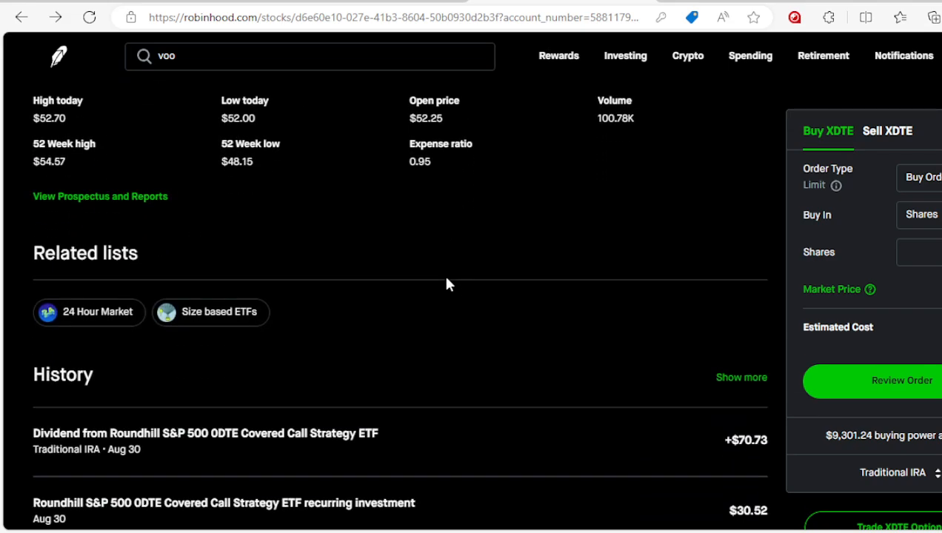
- Scroll through XDTE's $70.73 Aug 30 dividend details and sector breakdown before returning to VOO
{"action": "scroll", "scroll_direction": "down", "scroll_amount": 3}
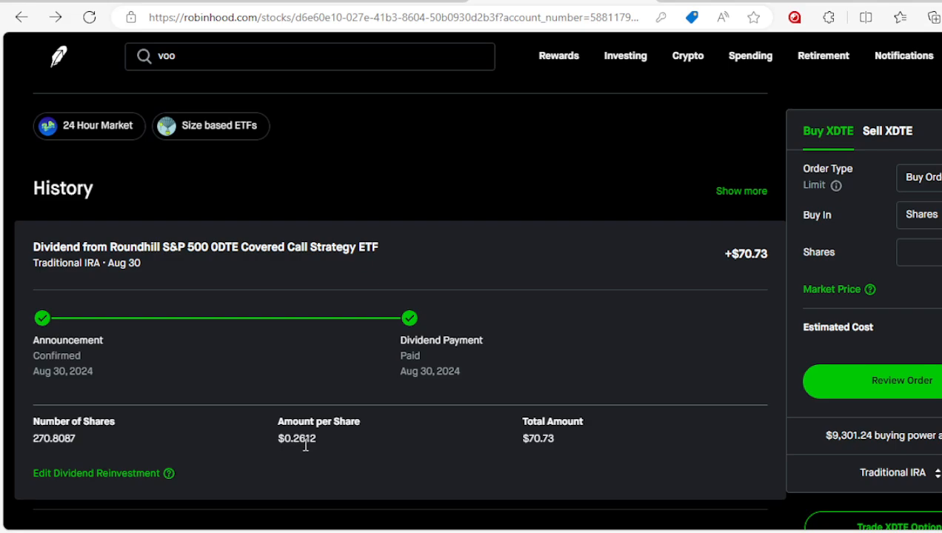
{"action": "mouse_move", "coordinate": [240, 441]}
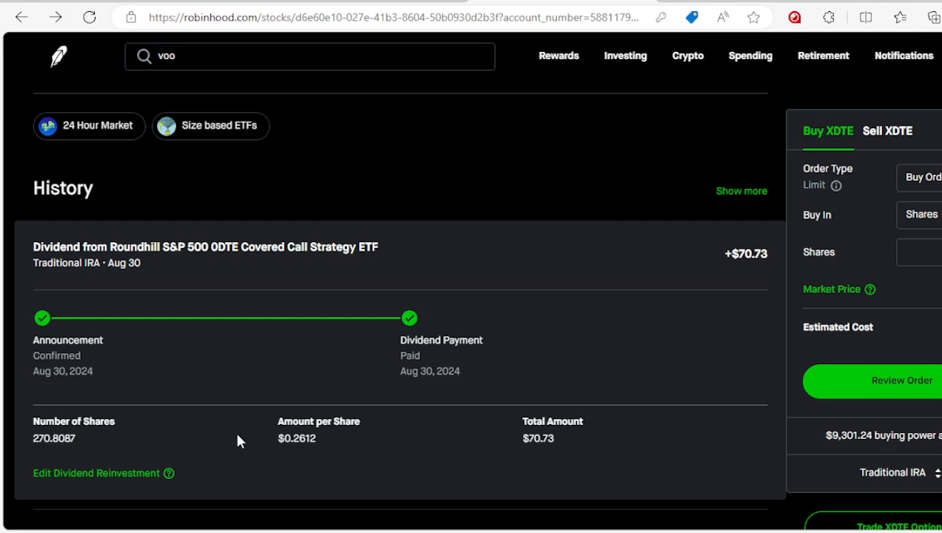
{"action": "mouse_move", "coordinate": [529, 458]}
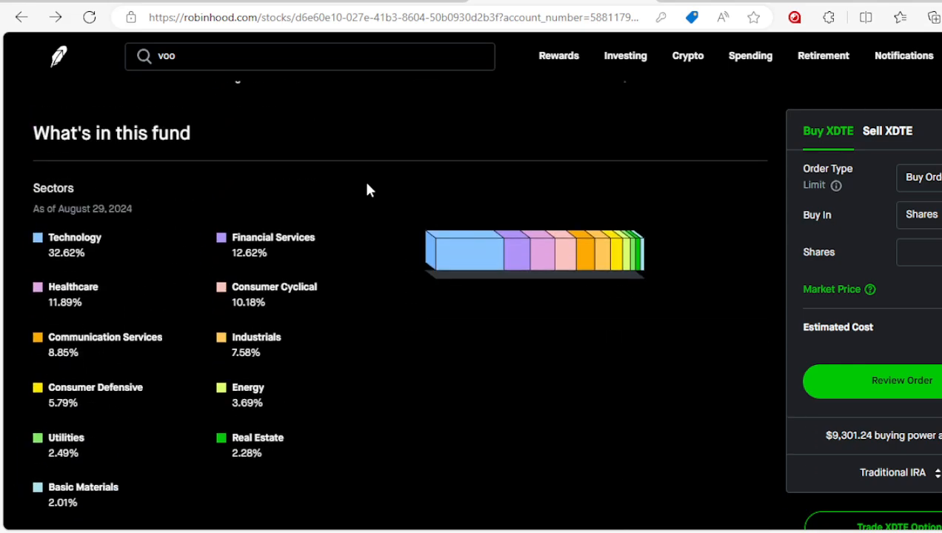
{"action": "scroll", "scroll_direction": "up", "scroll_amount": 3}
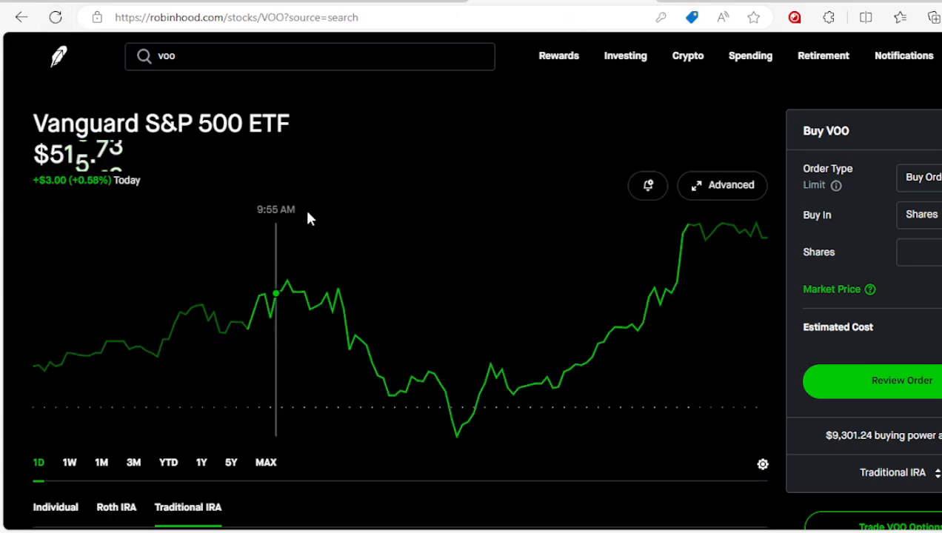
{"action": "mouse_move", "coordinate": [329, 226]}
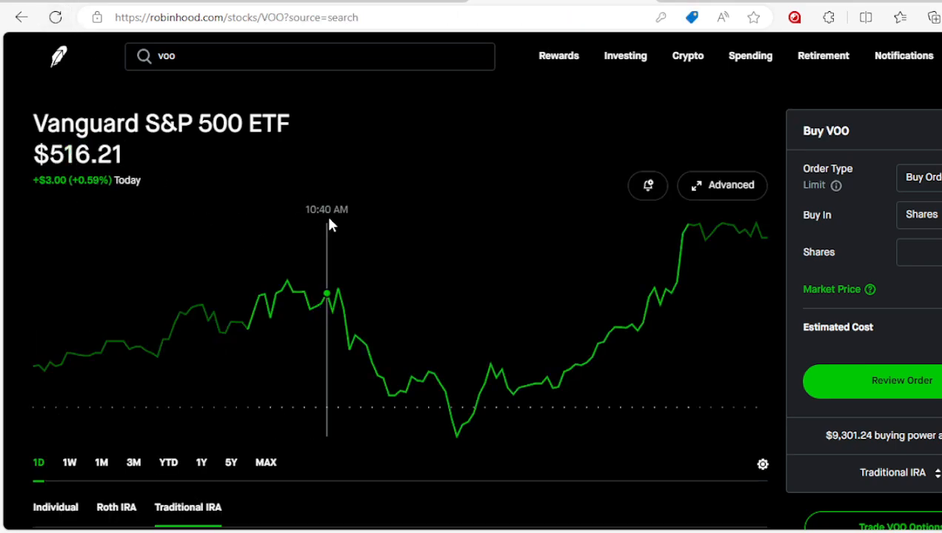